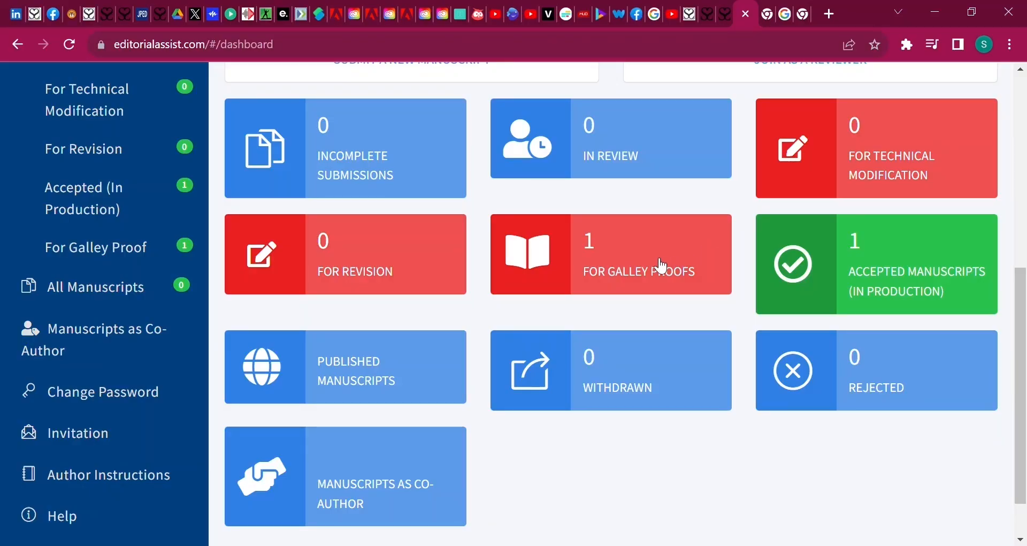
Open the manuscript awaiting galley proofs and scroll through its downloaded proof PDF.
{"action": "left_click", "coordinate": [610, 254]}
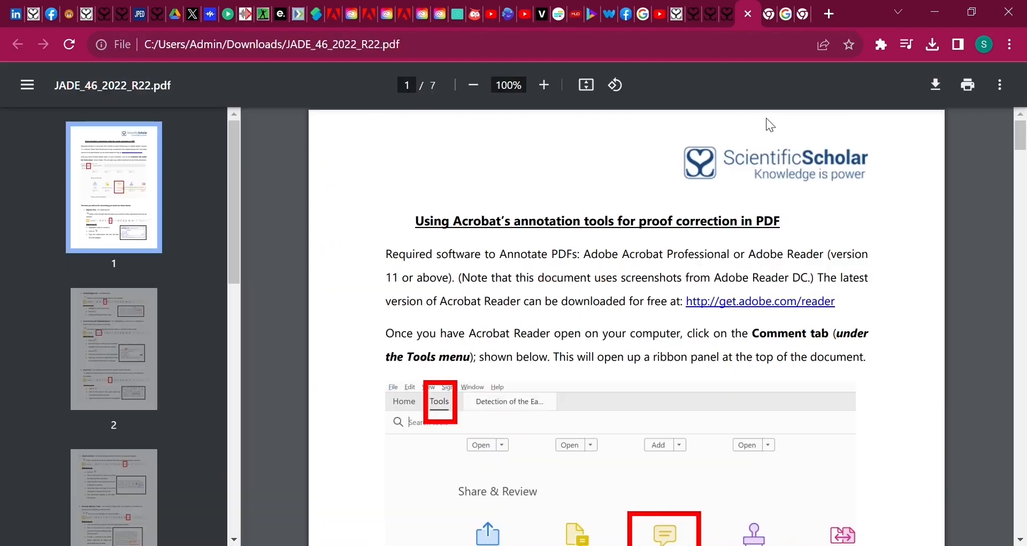
{"action": "scroll", "scroll_direction": "down", "scroll_amount": 3}
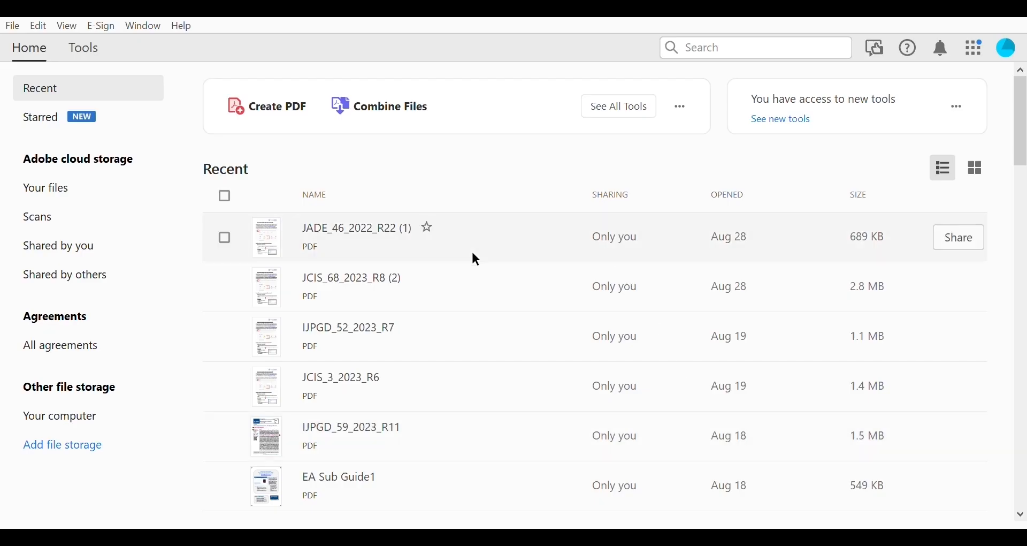
Open the JADE_46_2022_R22 (1) proof from Recent and enable the Comment toolset via Share & Review.
{"action": "double_click", "coordinate": [356, 228]}
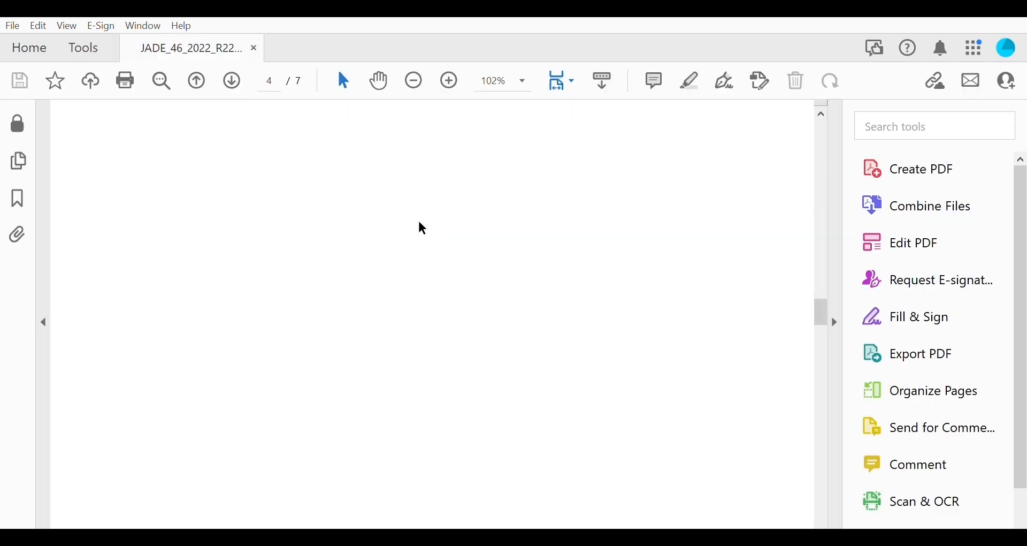
{"action": "left_click", "coordinate": [83, 47]}
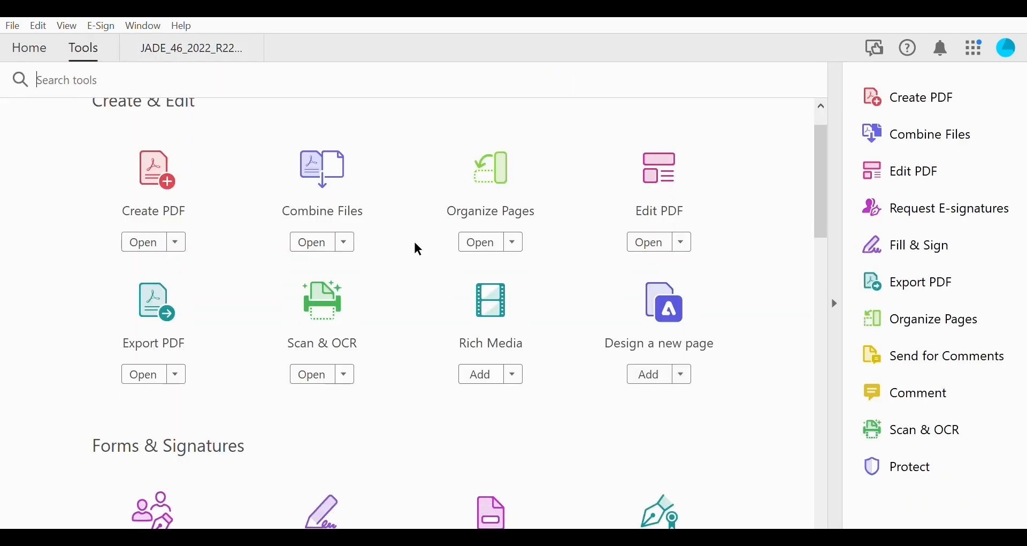
{"action": "scroll", "scroll_direction": "down", "scroll_amount": 3}
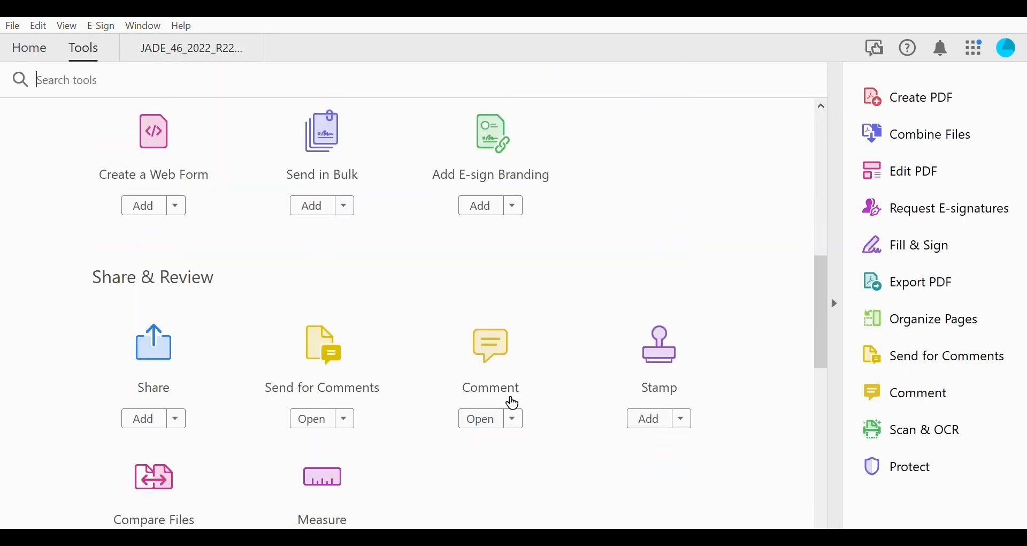
{"action": "left_click", "coordinate": [479, 418]}
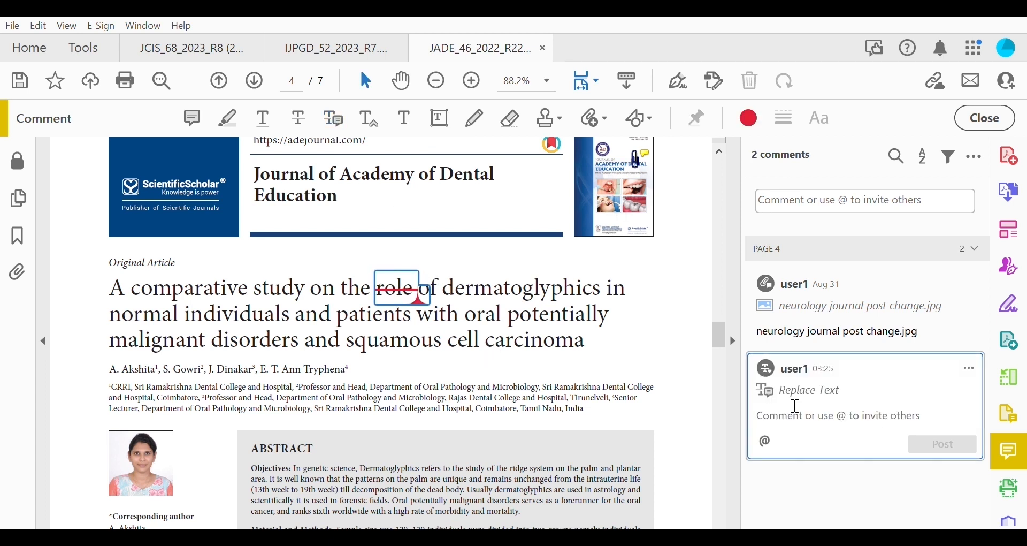
Replace 'role' with 'roles' in the title and strike through 'on' with the note 'THE'.
{"action": "type", "text": "roles"}
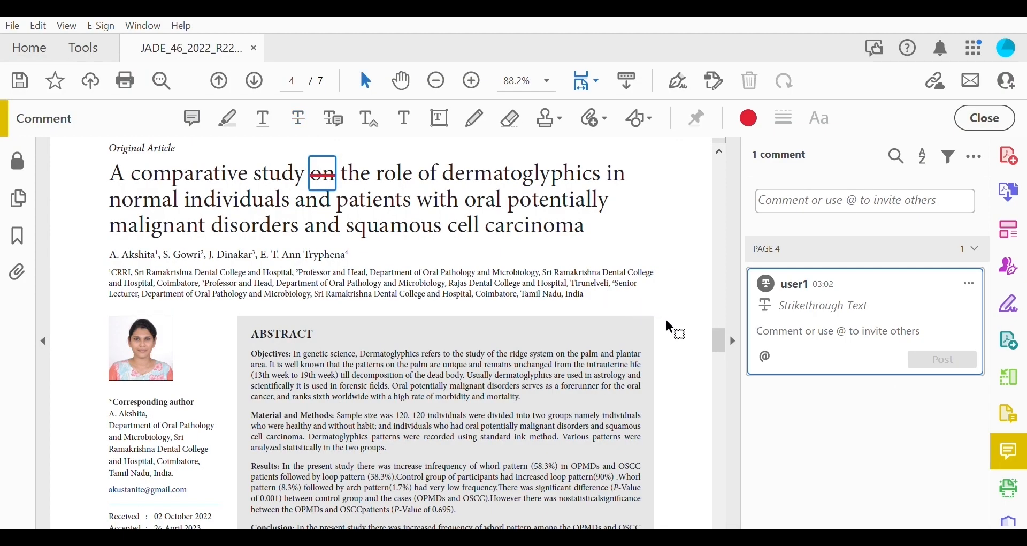
{"action": "type", "text": "THE"}
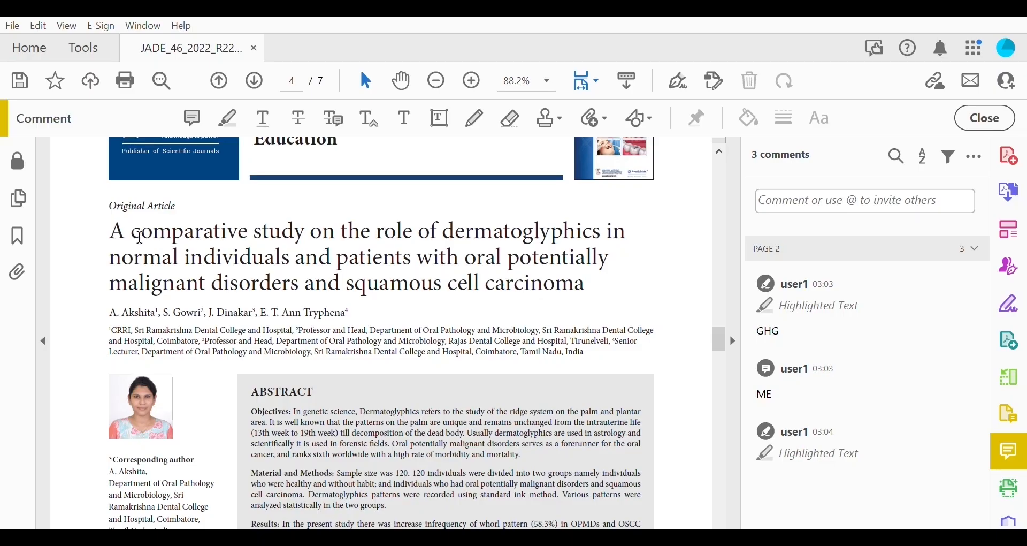
Highlight the title's first word 'A' with the note 'THE'.
{"action": "left_click", "coordinate": [227, 117]}
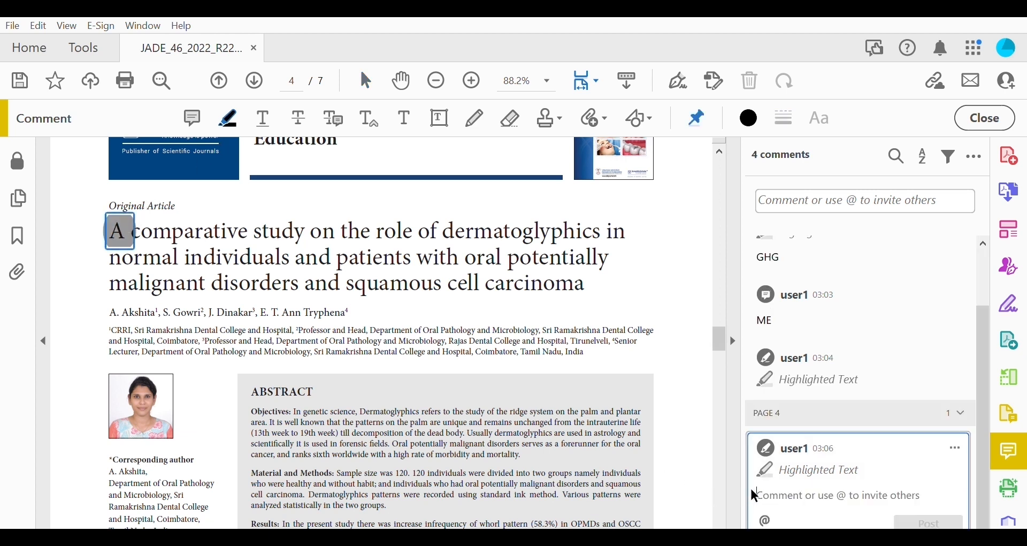
{"action": "type", "text": "THE"}
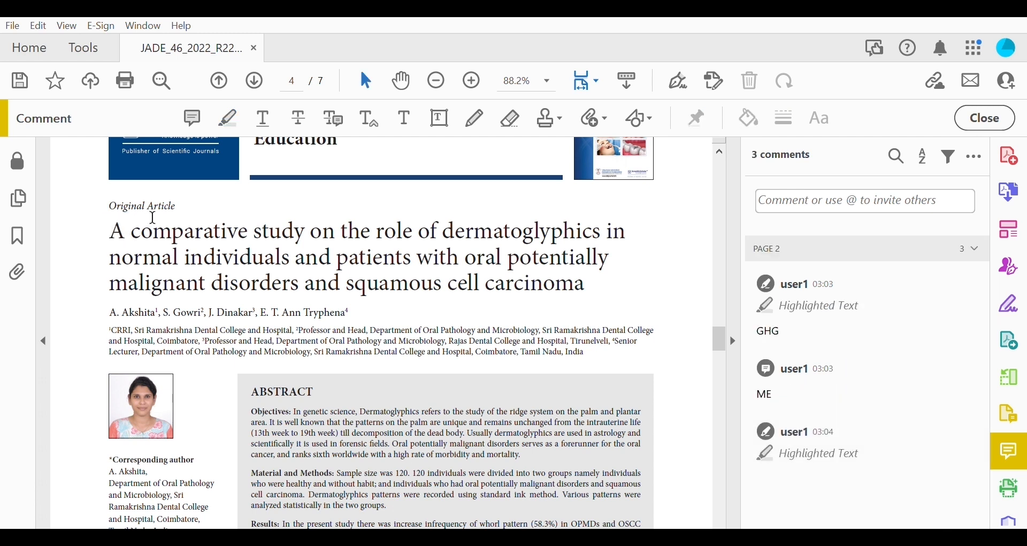
Add a sticky note reading 'C' on the word 'cell' in the title.
{"action": "left_click", "coordinate": [190, 118]}
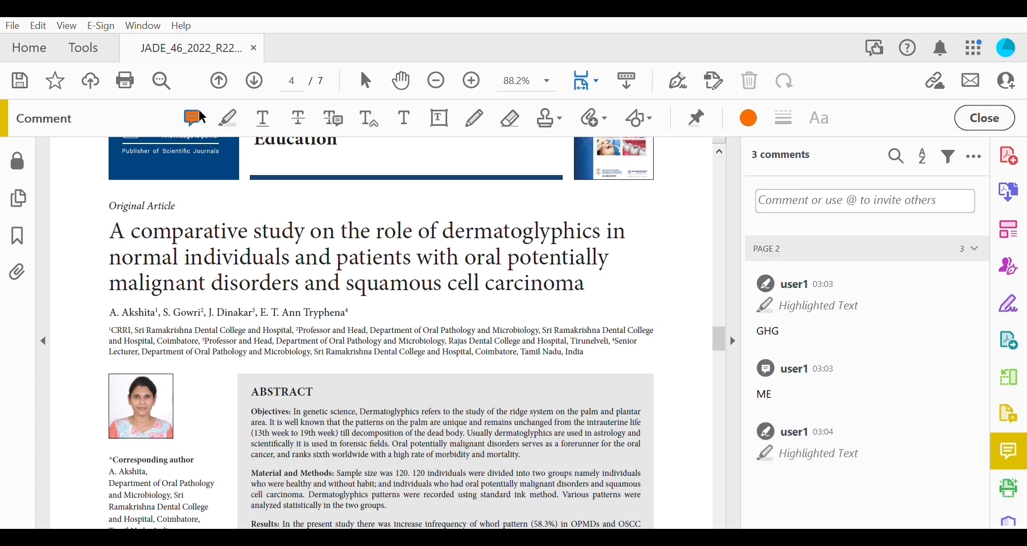
{"action": "left_click", "coordinate": [464, 282]}
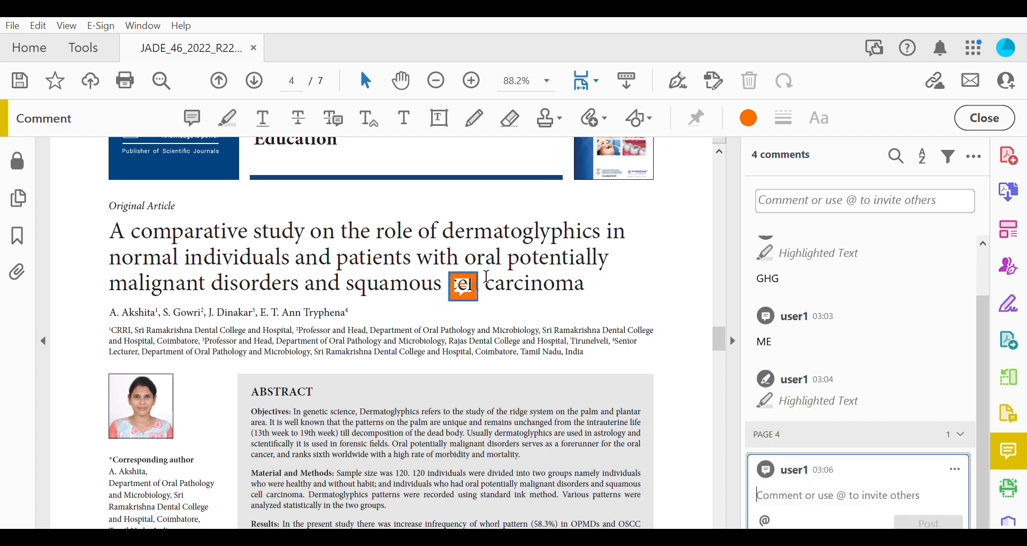
{"action": "type", "text": "C"}
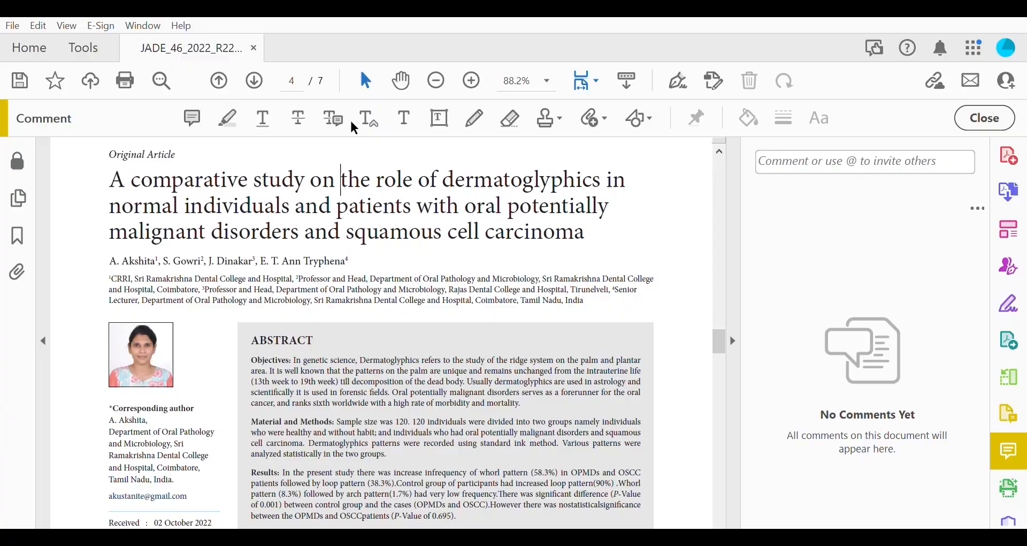
Add an insert-text mark after 'on' in the title with 'A' as the inserted text.
{"action": "left_click", "coordinate": [369, 119]}
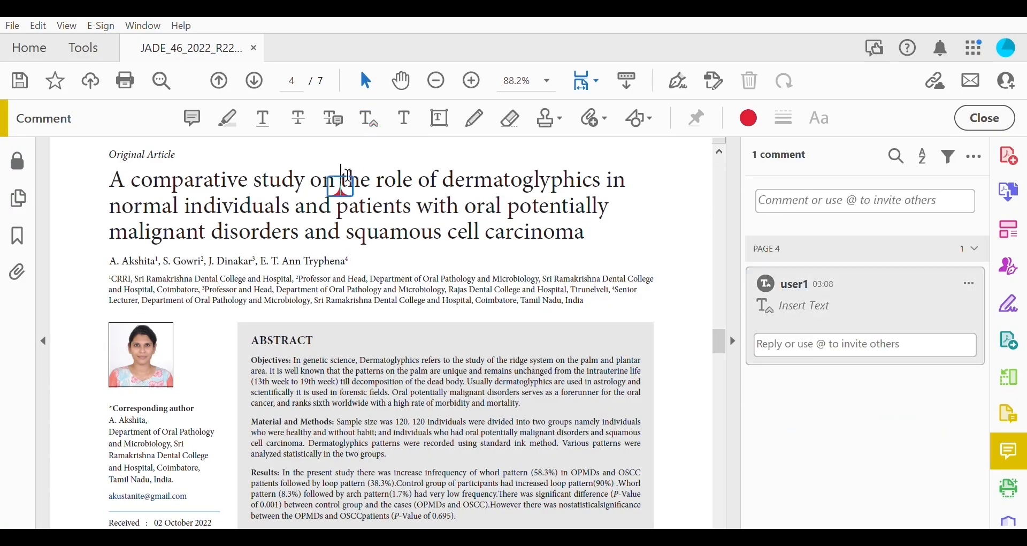
{"action": "left_click", "coordinate": [863, 344]}
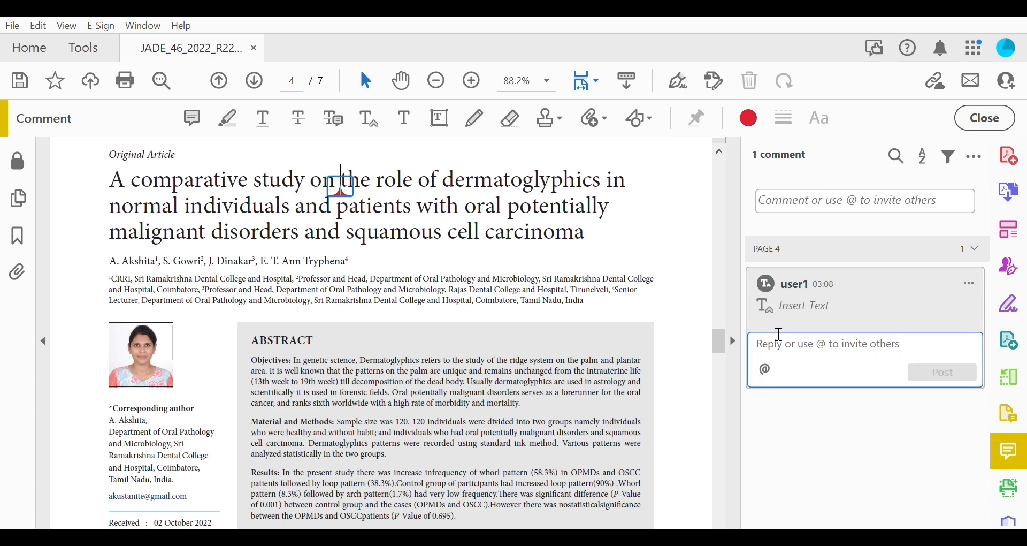
{"action": "type", "text": "A"}
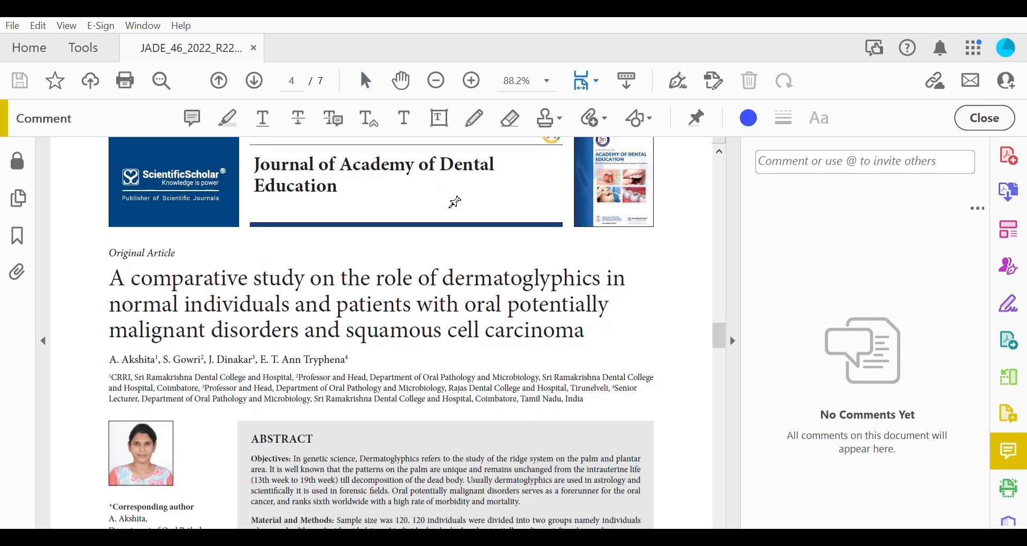
{"action": "mouse_move", "coordinate": [448, 269]}
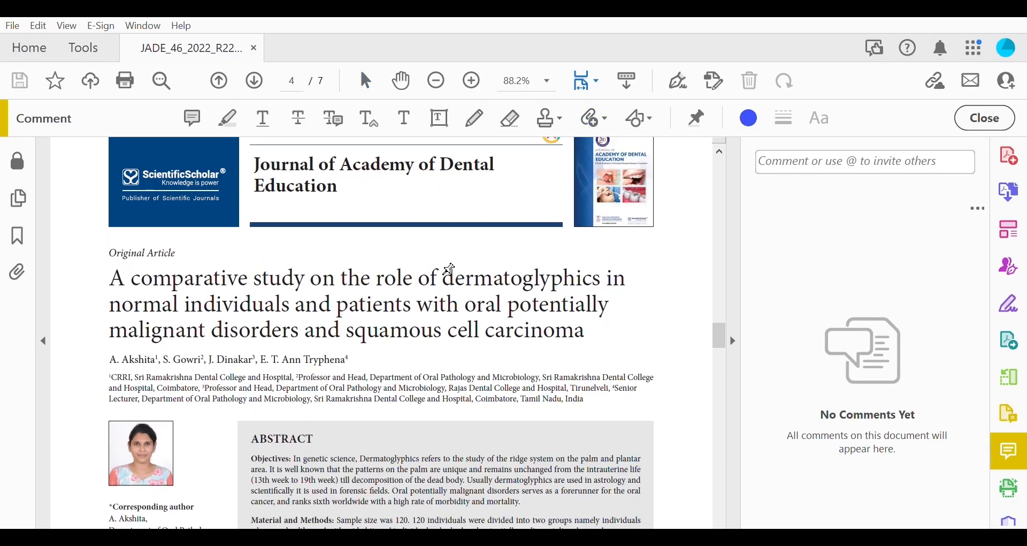
Attach neurology journal post change.jpg to the article title as a file attachment comment.
{"action": "left_click", "coordinate": [587, 117]}
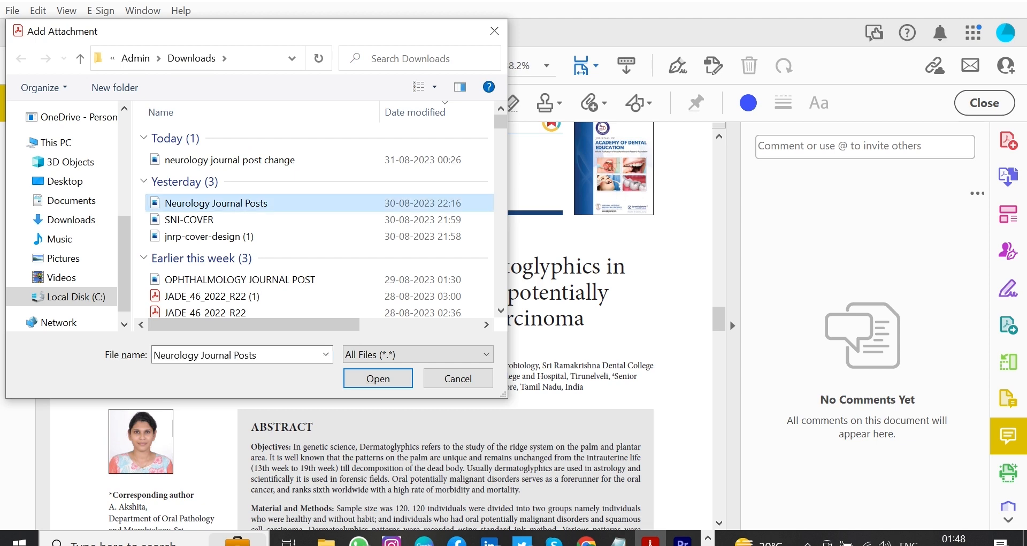
{"action": "left_click", "coordinate": [378, 378]}
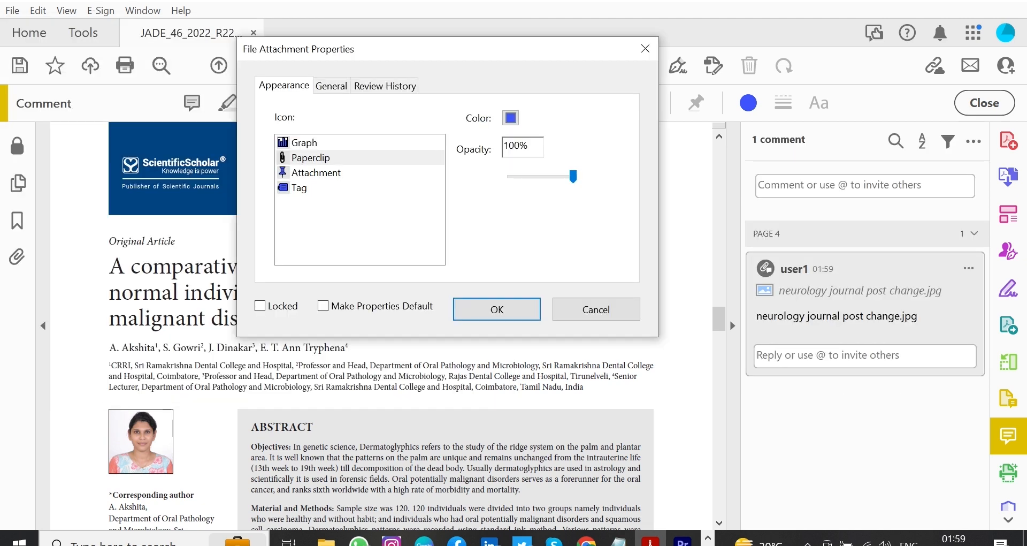